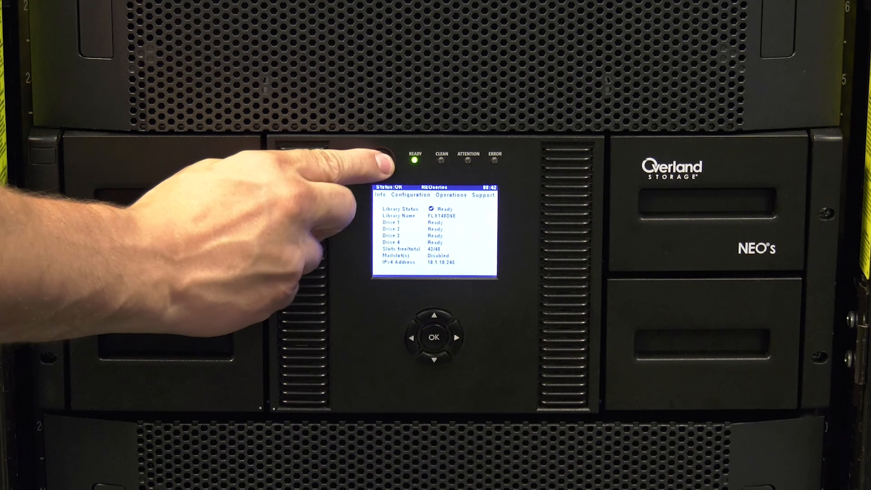
Start the library power-down, bringing up the Power Down Library abort prompt.
left_click(383, 156)
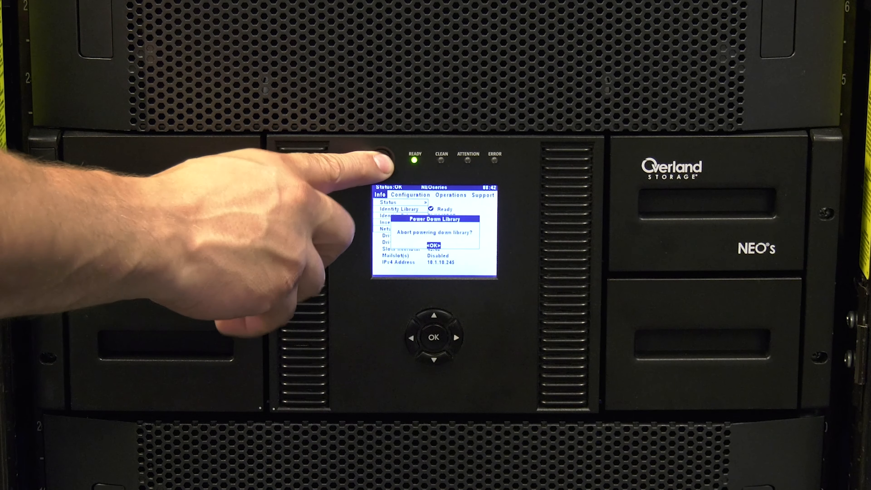